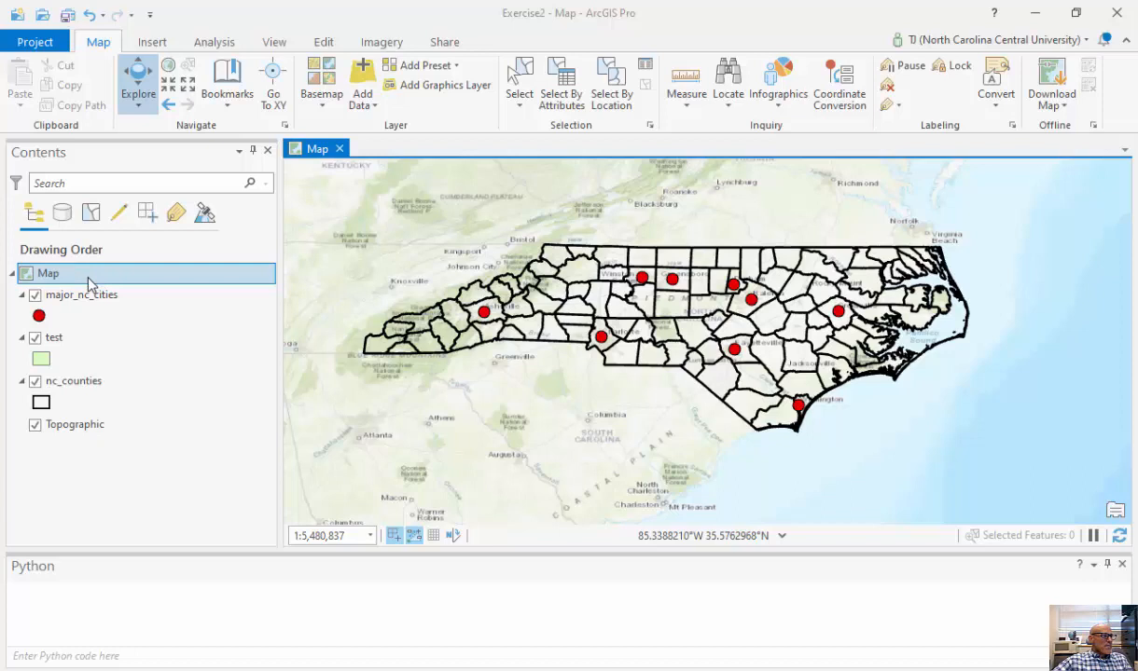
Step: Inspect the major_nc_cities layer through its context menu in the Contents pane
left_click(83, 295)
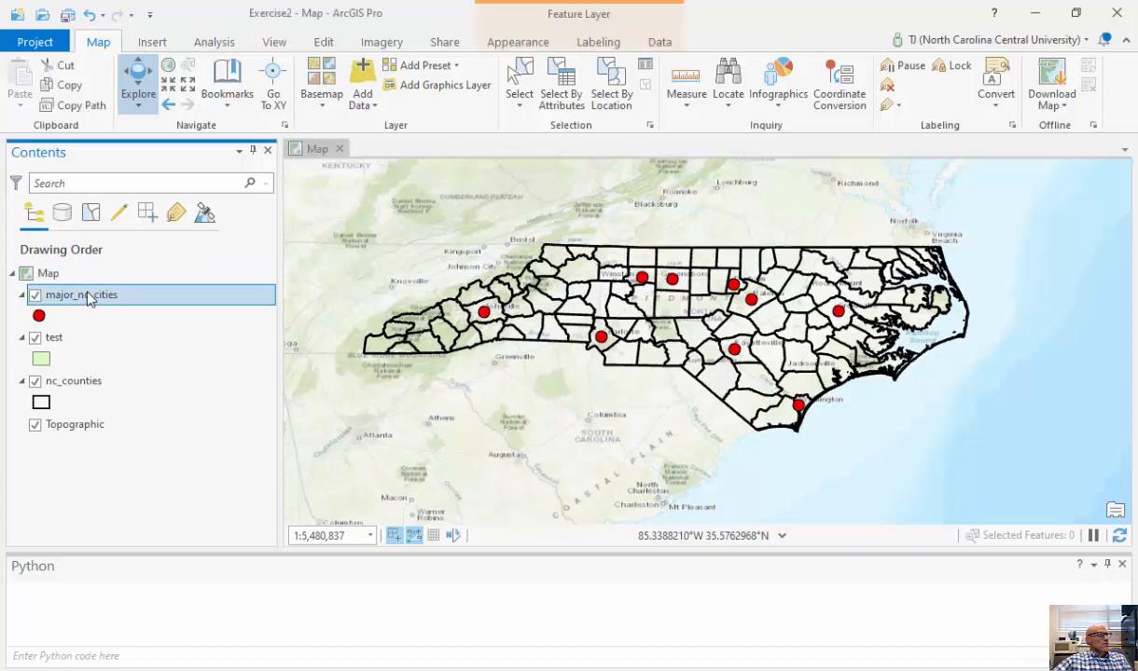
mouse_move(213, 41)
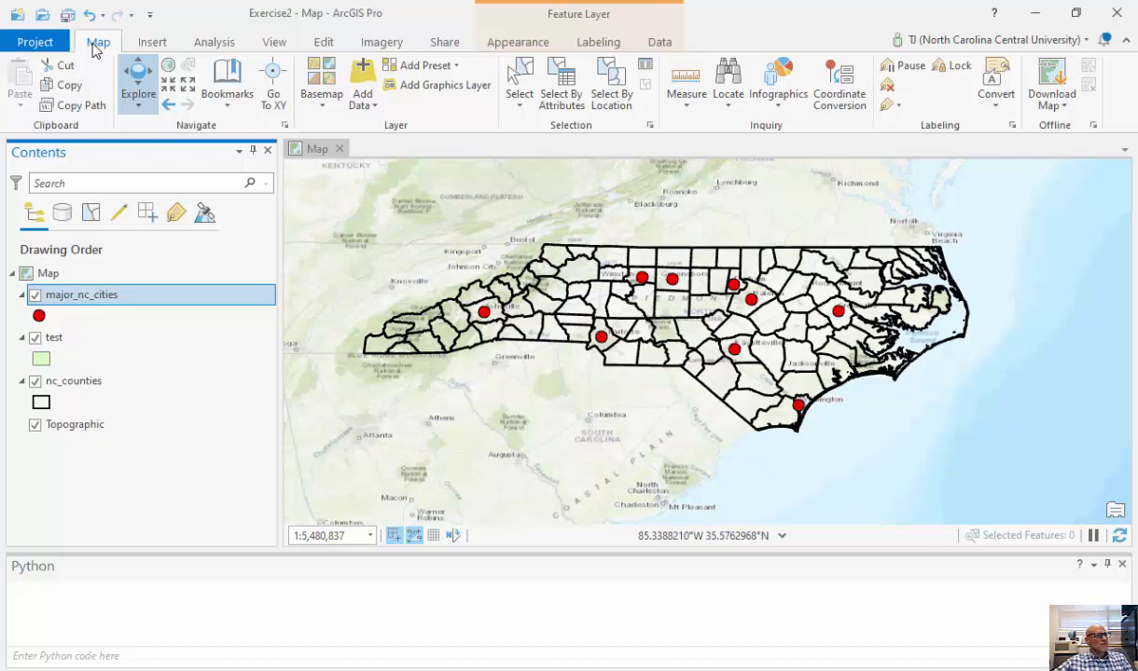
right_click(82, 294)
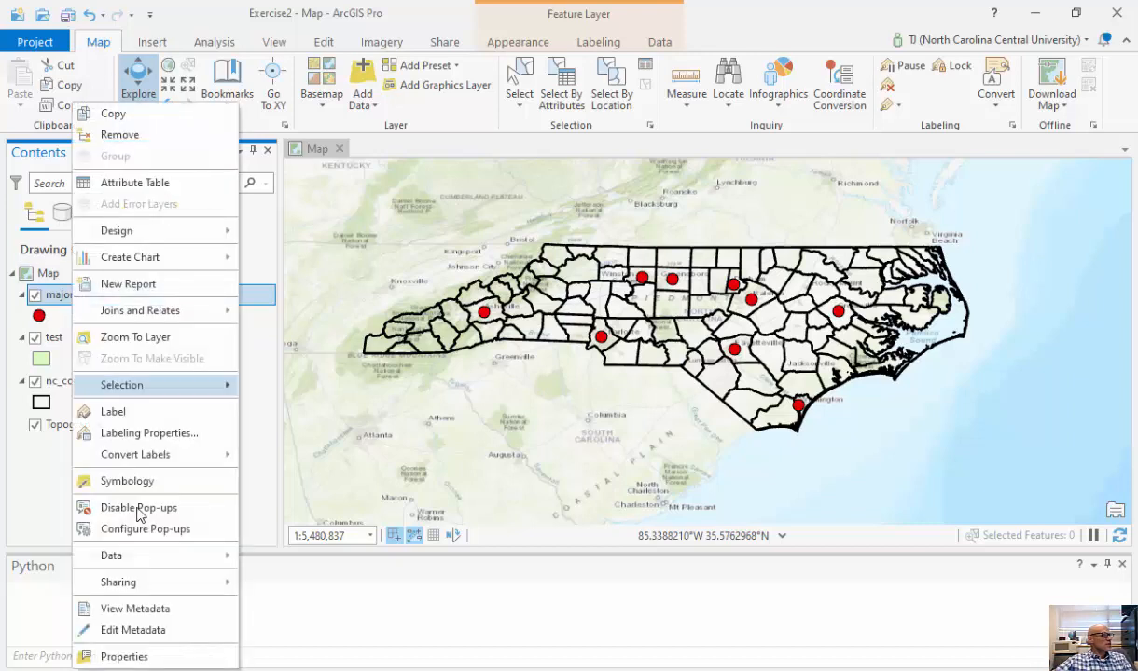
left_click(123, 656)
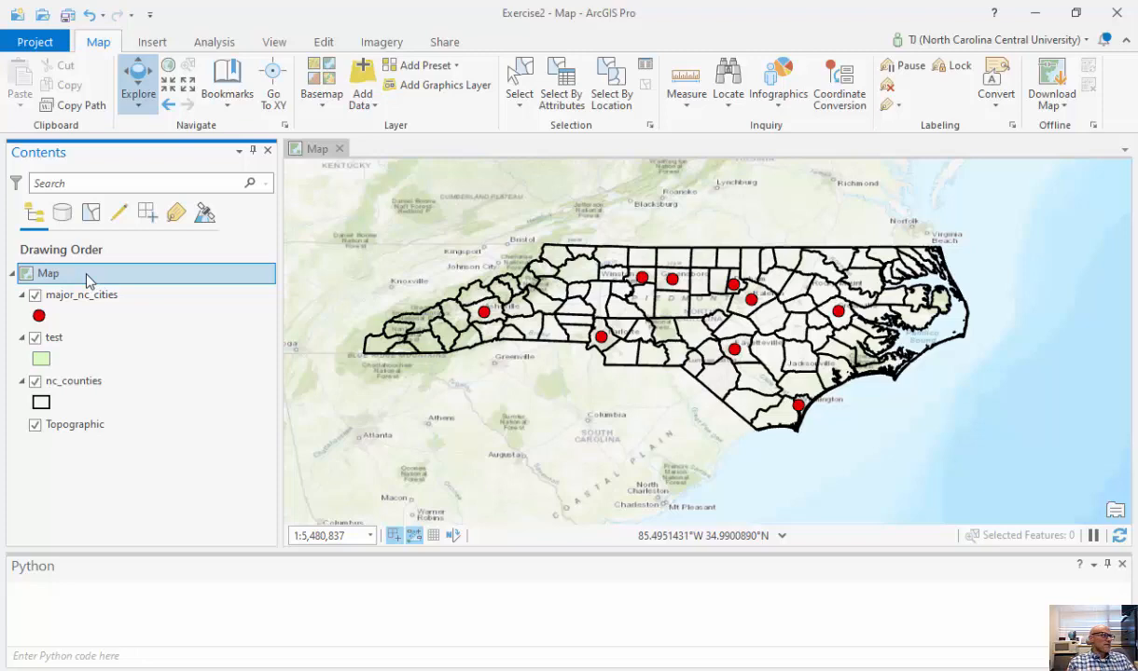
Step: Bring up Map Properties > Coordinate Systems and browse the projected coordinate system list
right_click(48, 273)
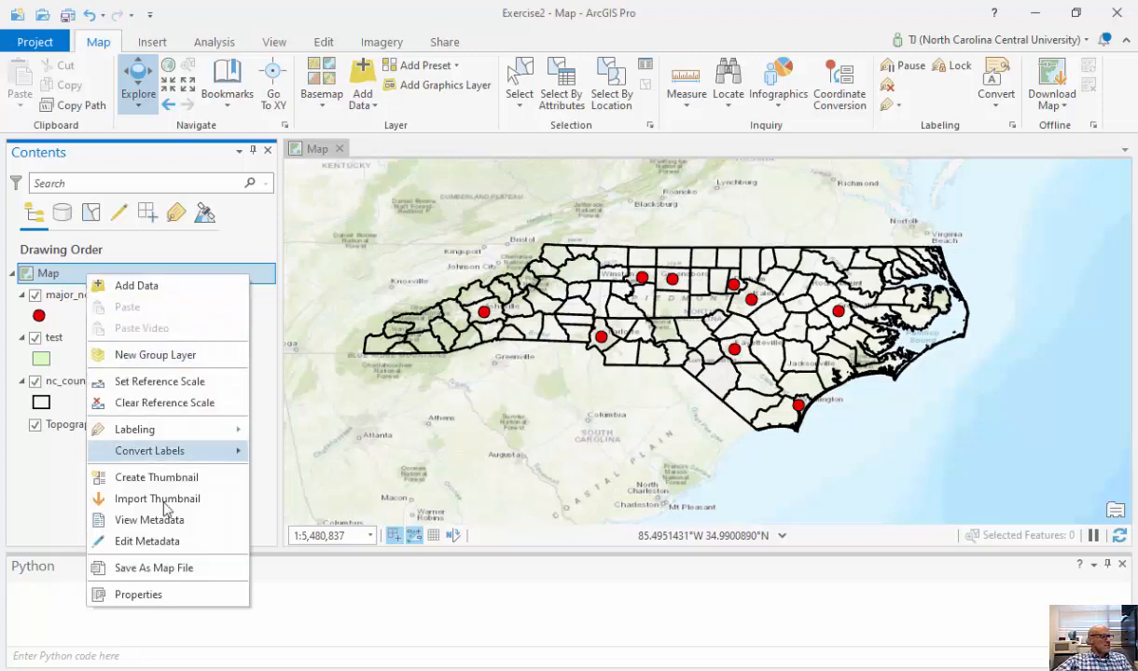
left_click(138, 593)
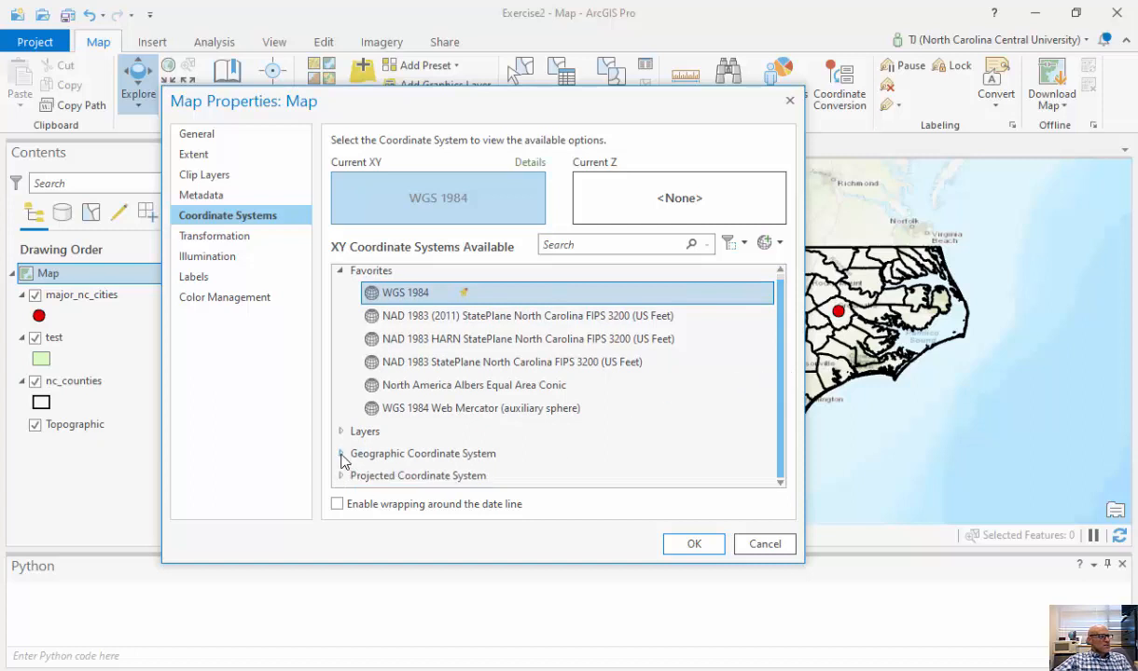
left_click(339, 454)
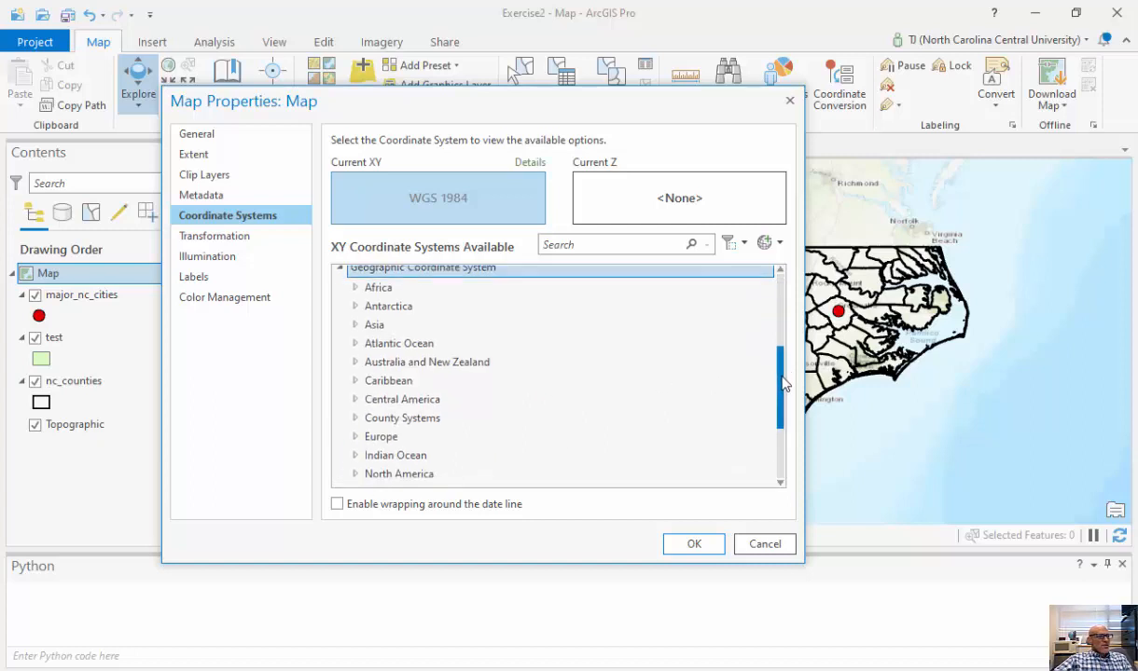
scroll("down", 3)
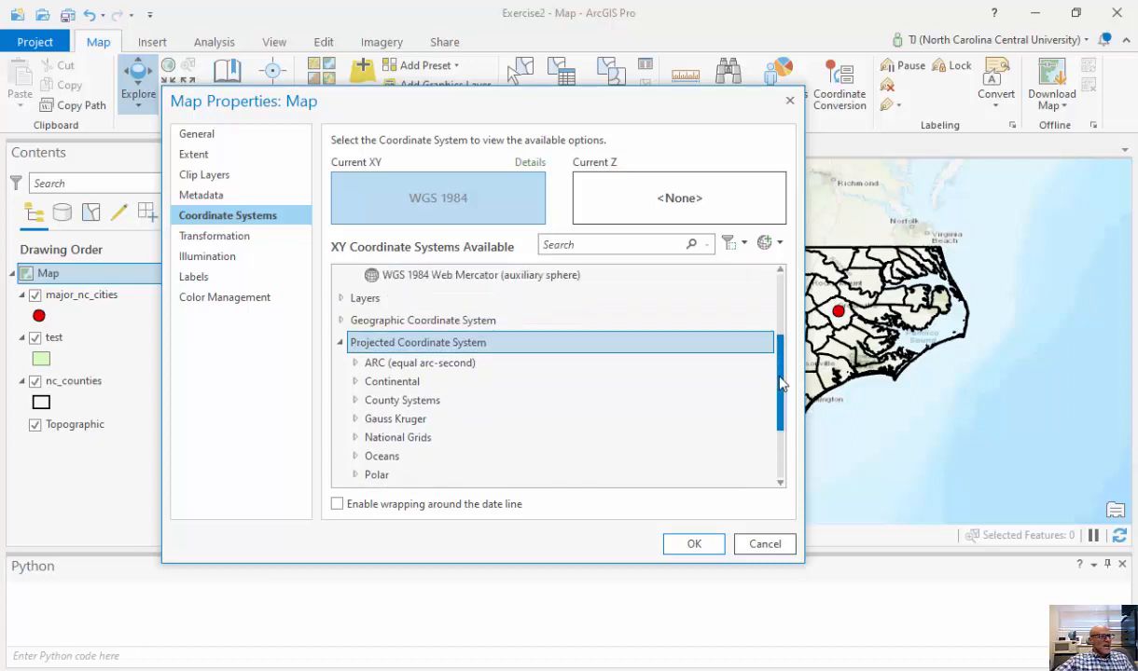
scroll("down", 3)
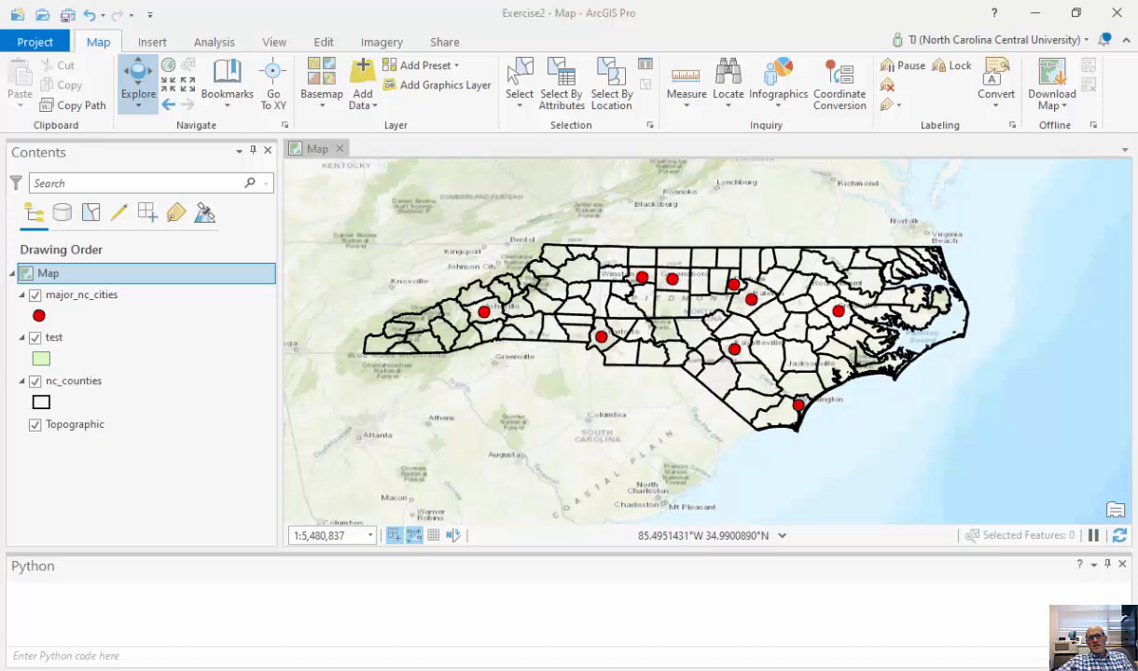
mouse_move(1041, 134)
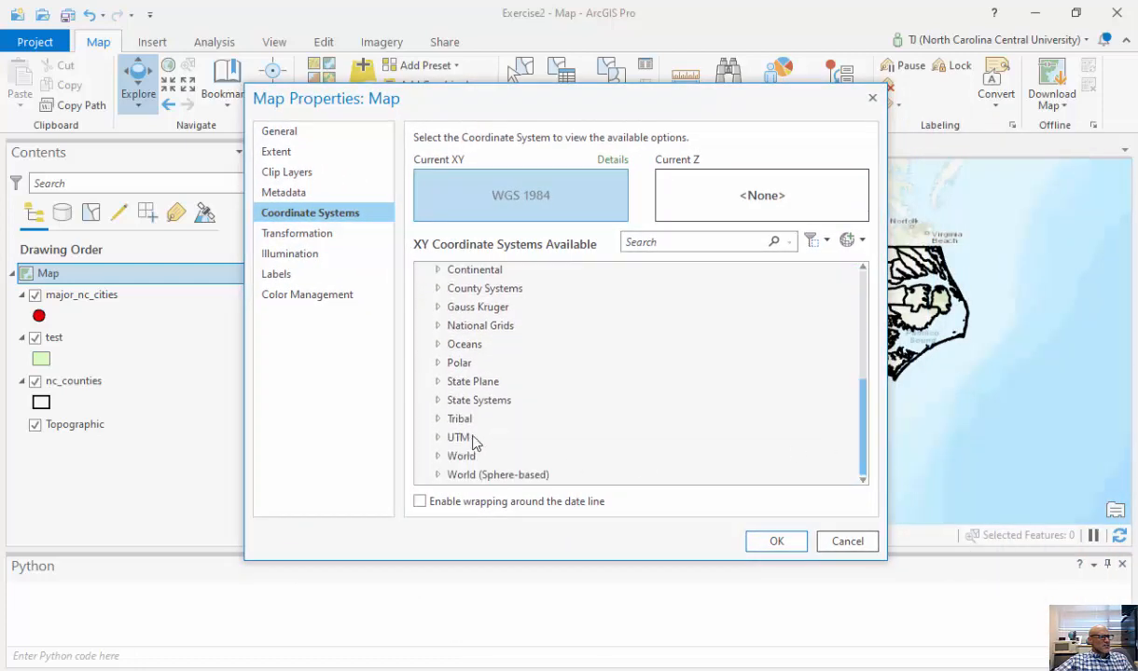
Step: Reproject the map to NAD 1983 (2011) StatePlane North Carolina FIPS 3200 (Meters) under State Plane
left_click(438, 380)
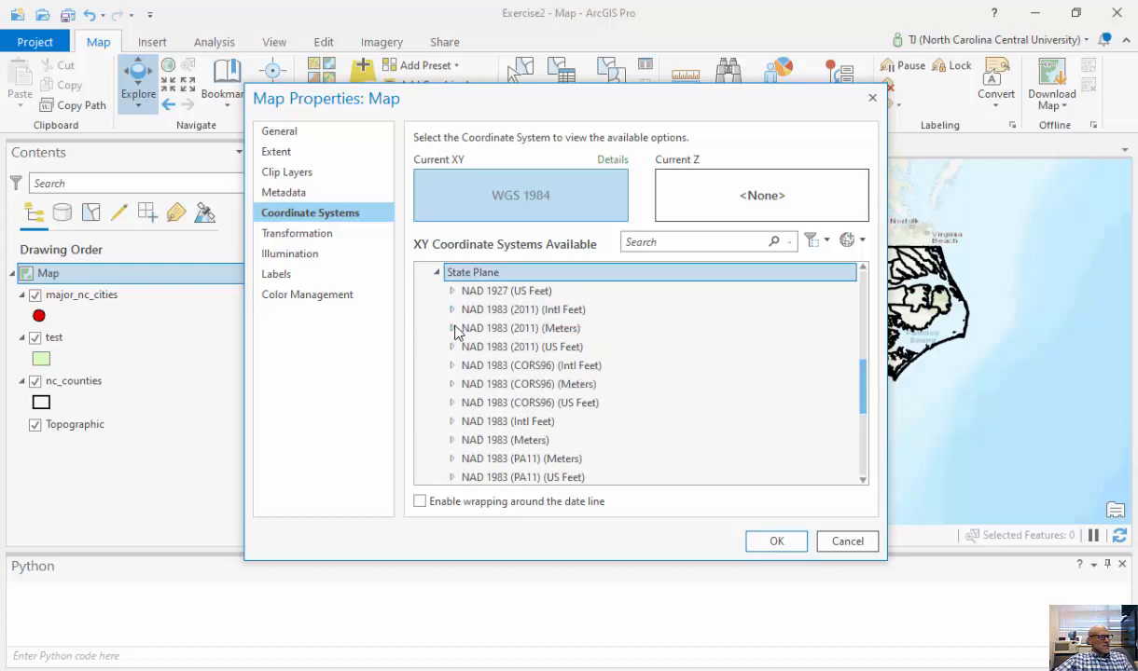
left_click(451, 328)
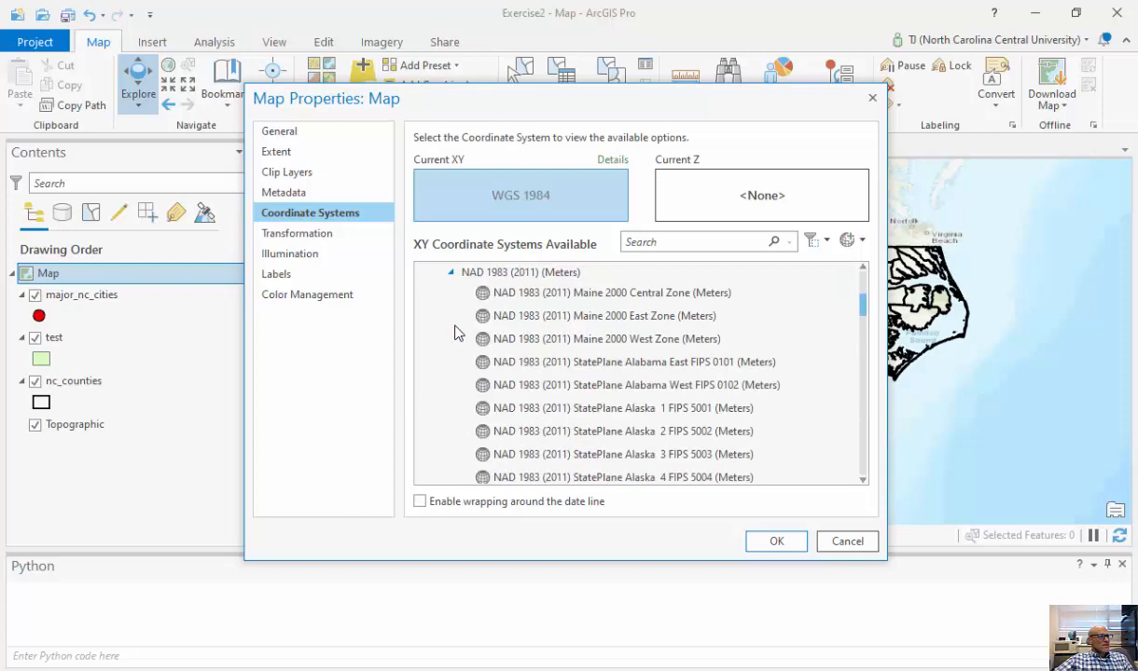
scroll("down", 3)
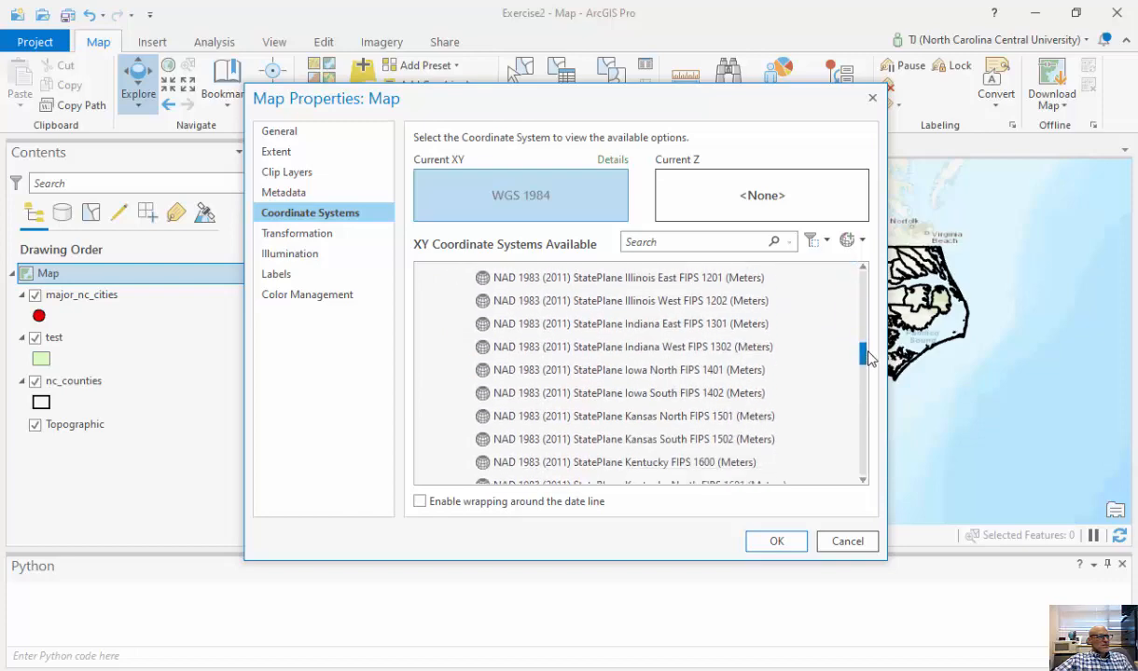
scroll("down", 3)
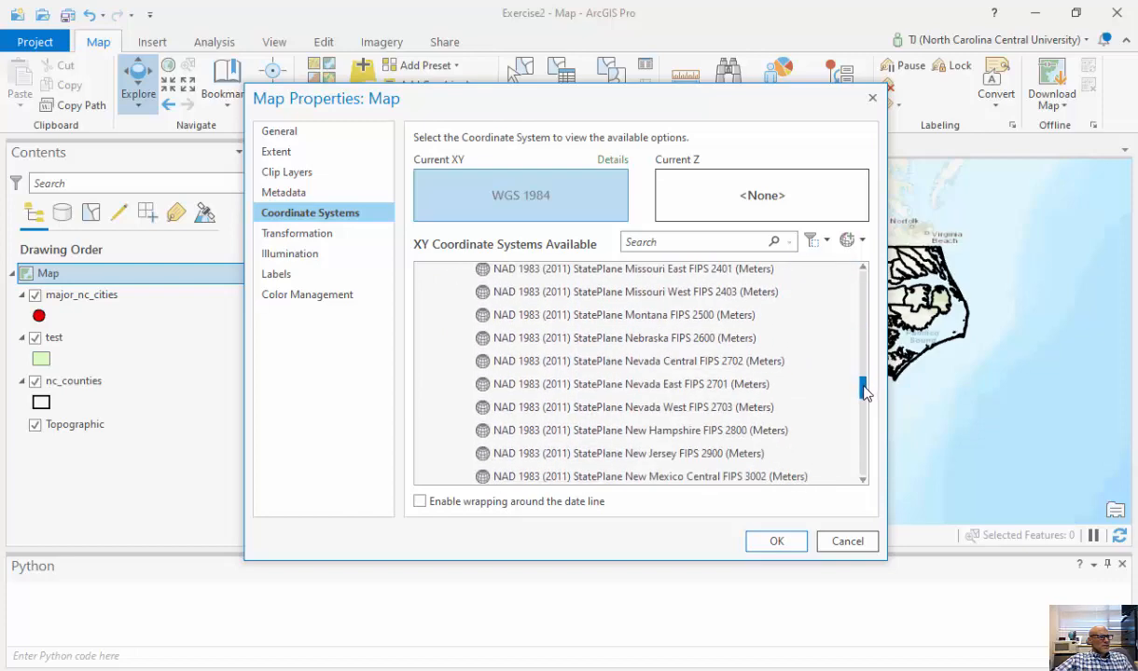
scroll("down", 3)
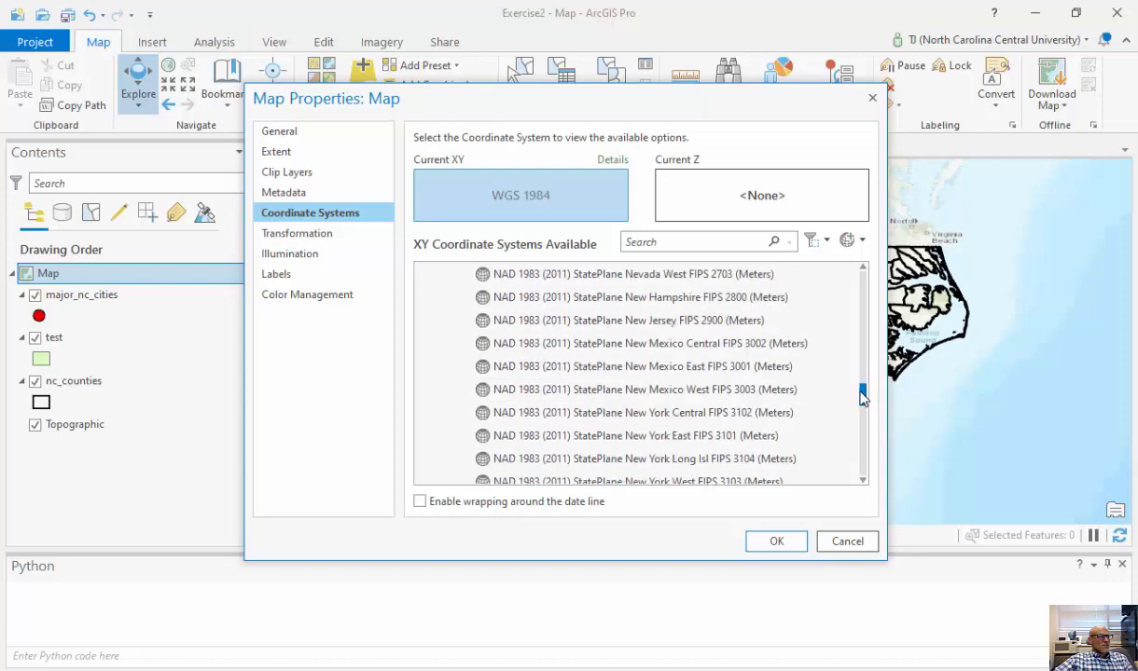
left_click(636, 403)
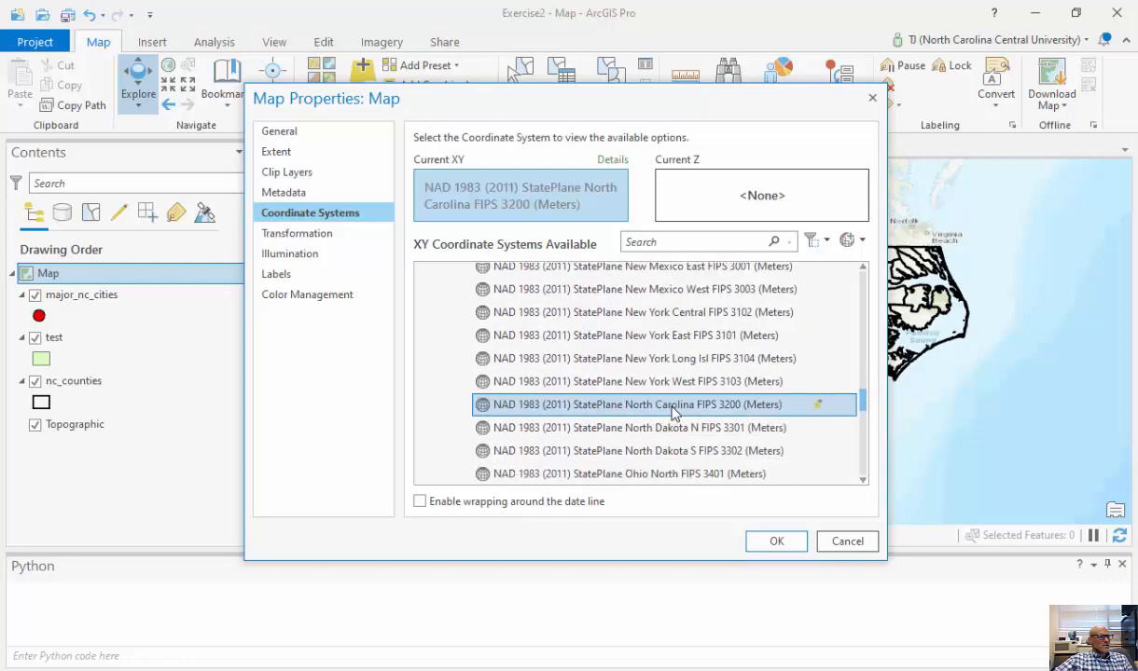
left_click(775, 541)
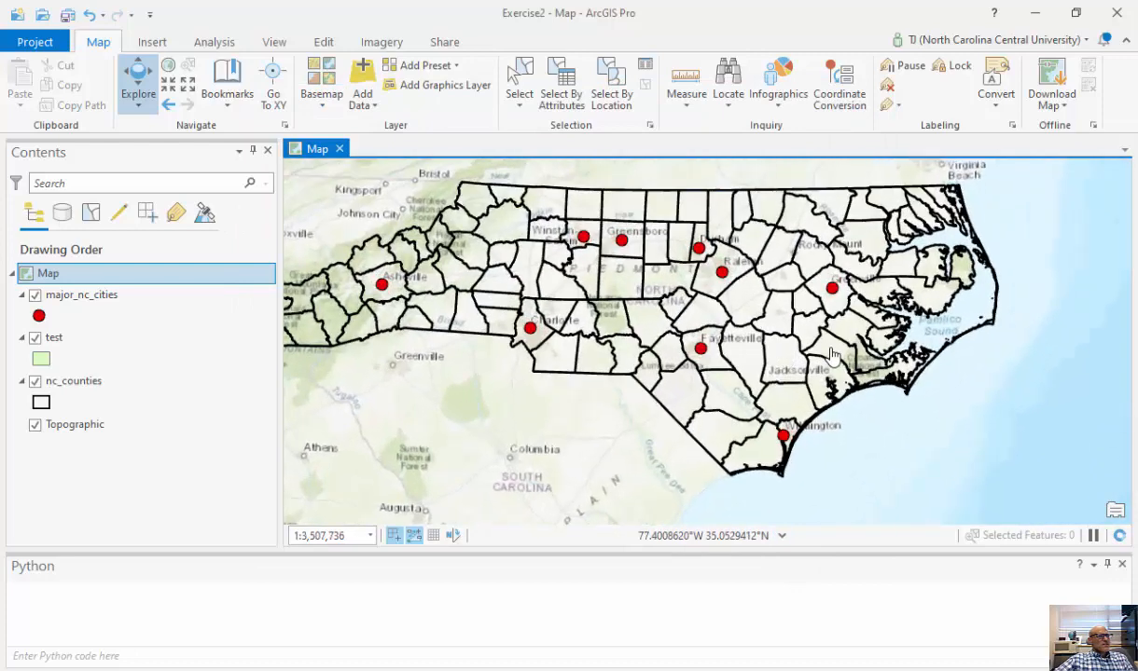
scroll("down", 3)
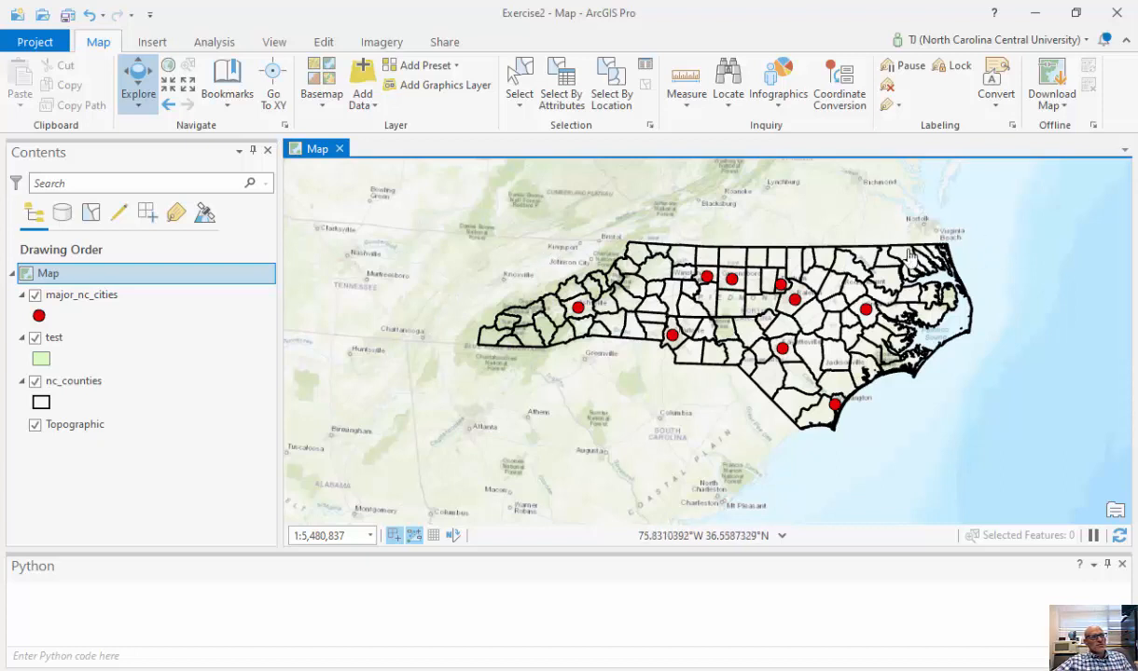
mouse_move(784, 261)
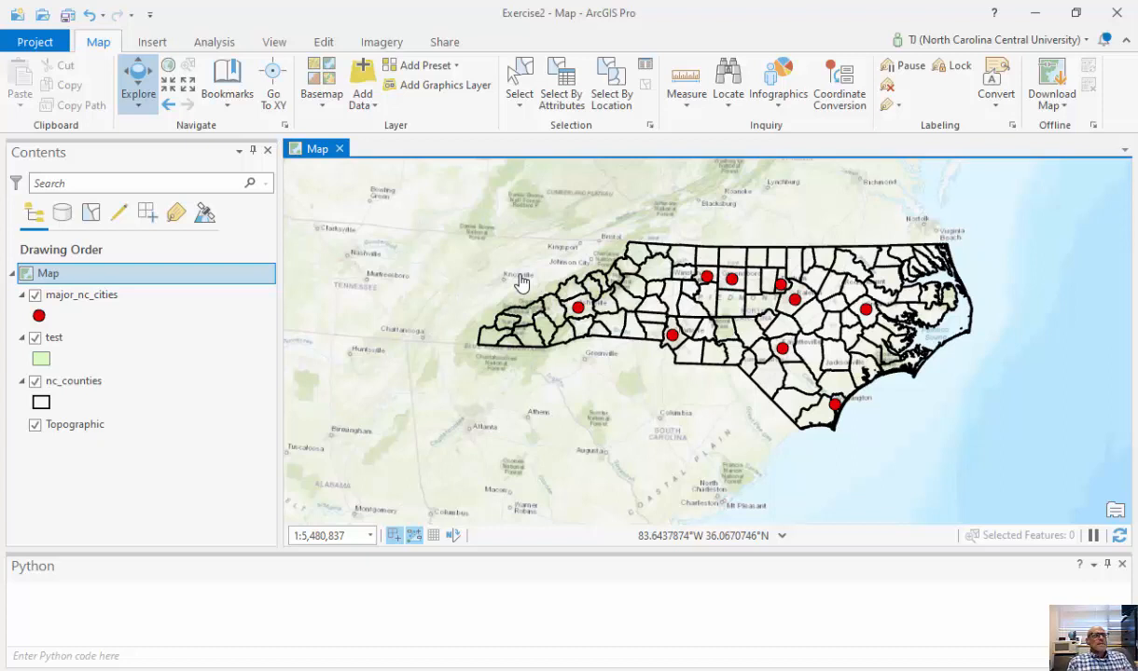
mouse_move(522, 283)
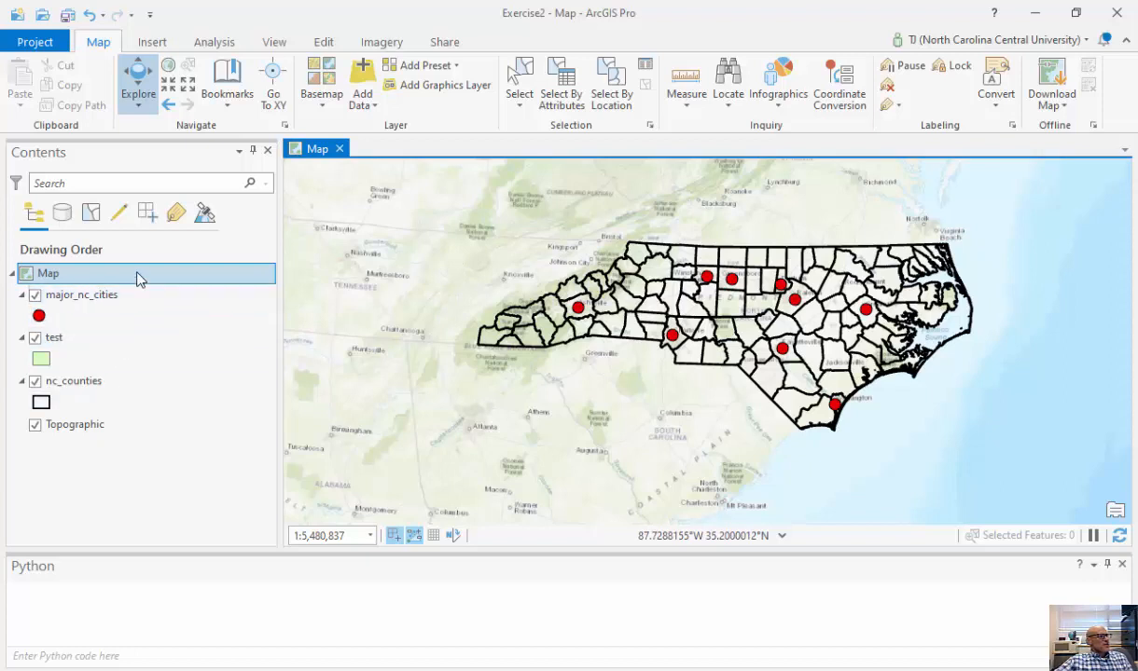
Step: Reproject the map to NAD 1983 (2011) StatePlane Wyoming W Central FIPS 4903 (Meters) and view the distortion
right_click(48, 272)
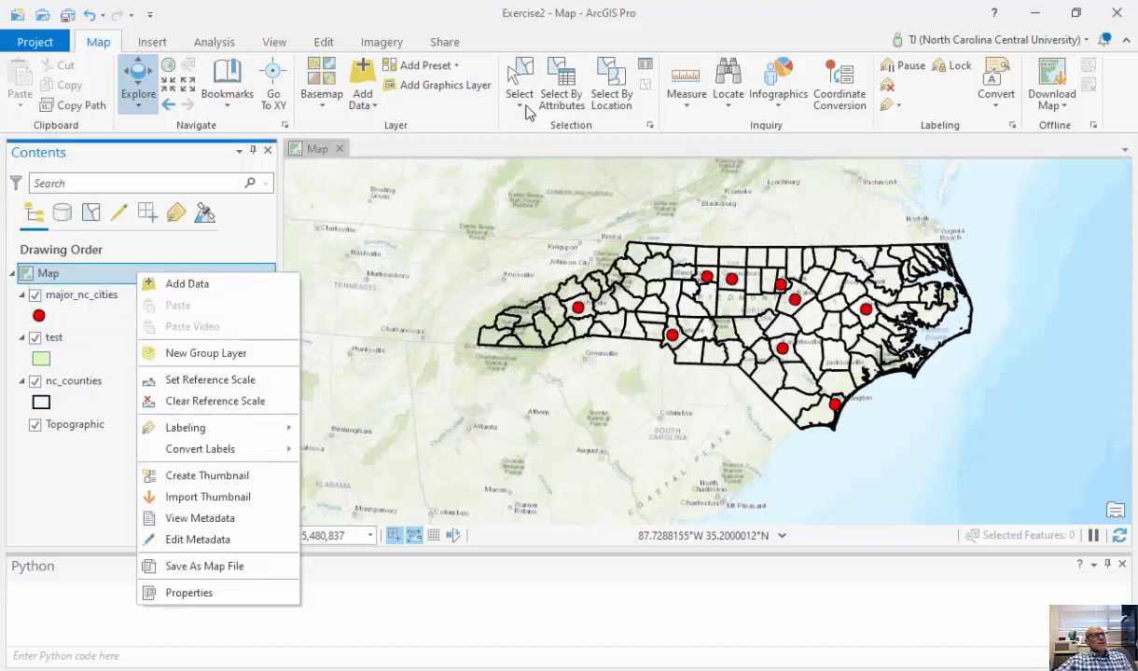
mouse_move(189, 593)
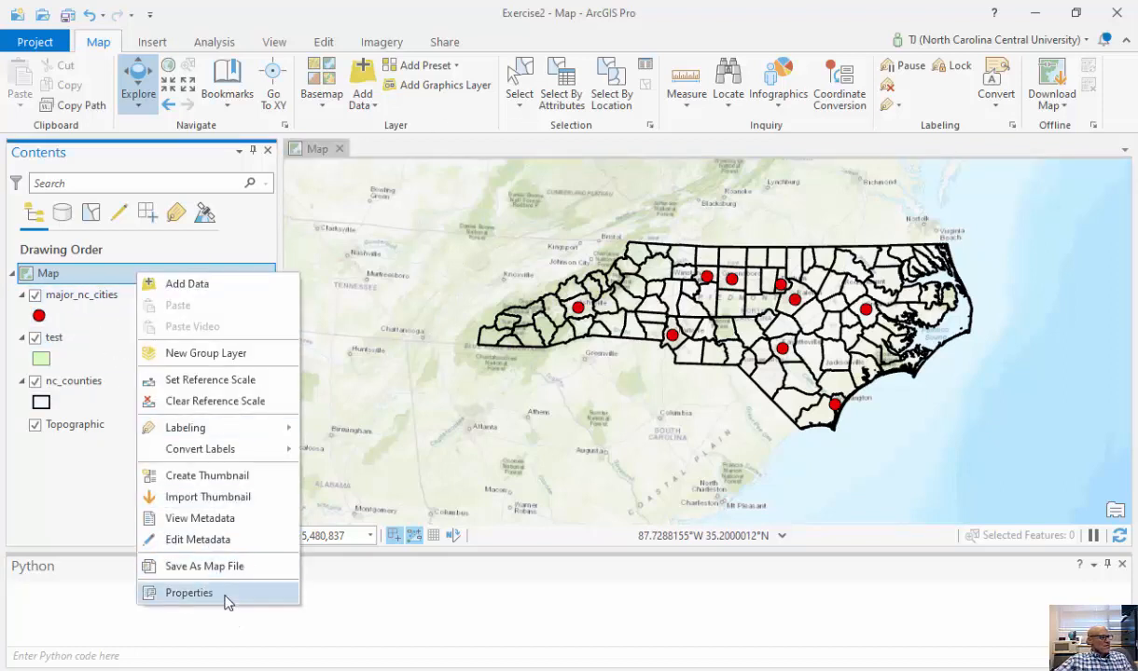
left_click(188, 593)
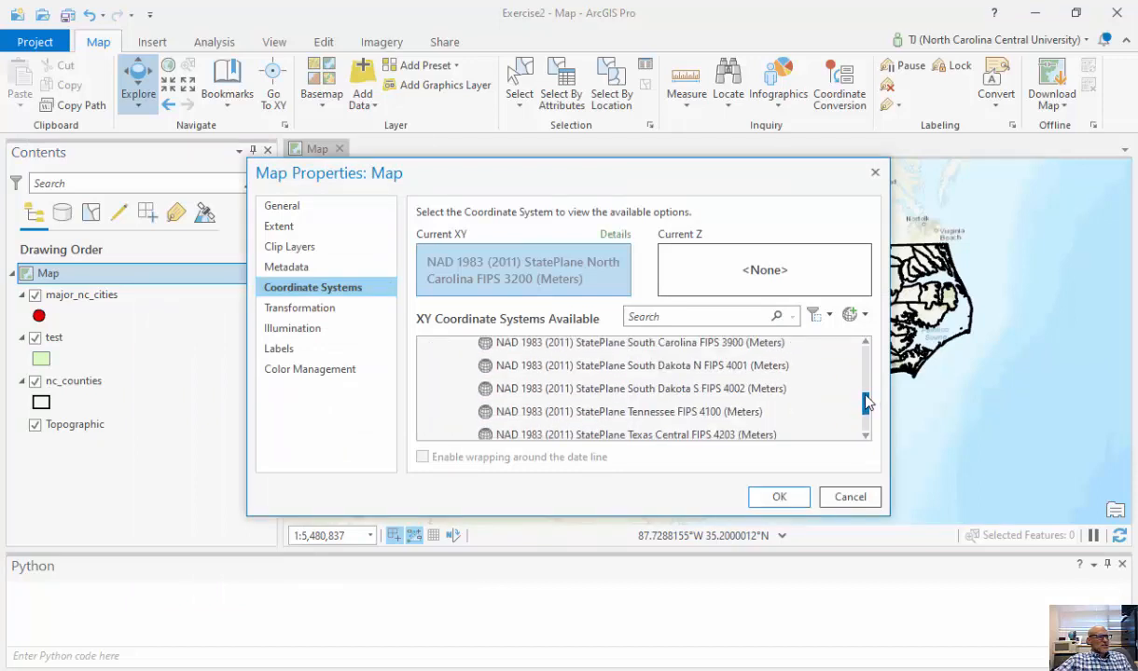
scroll("down", 3)
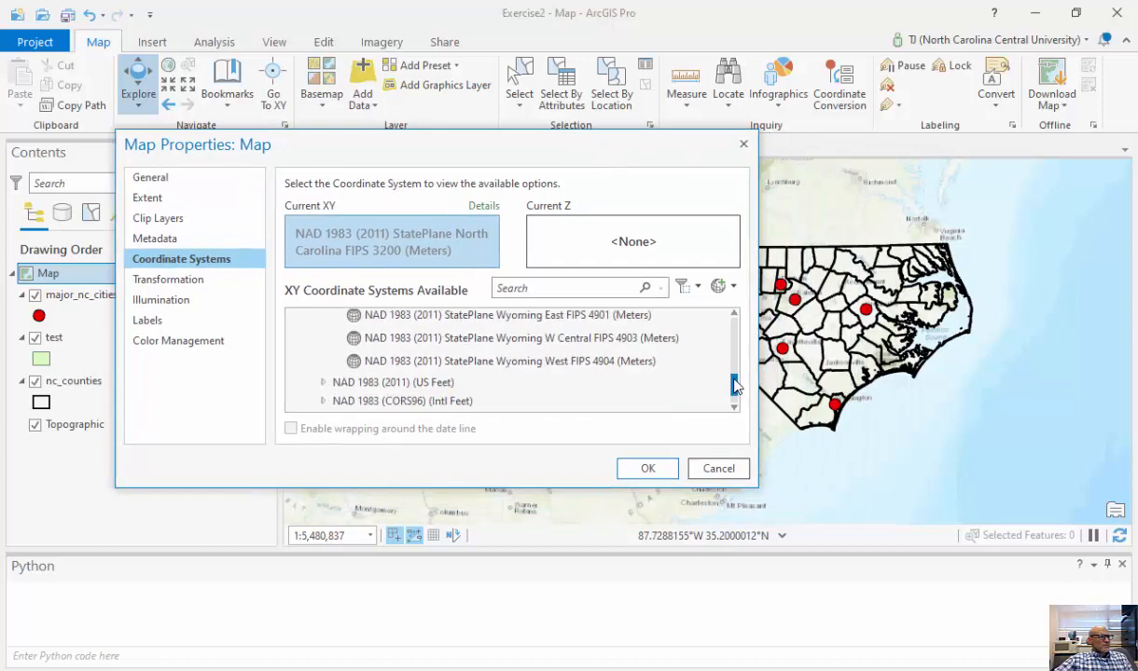
left_click(504, 362)
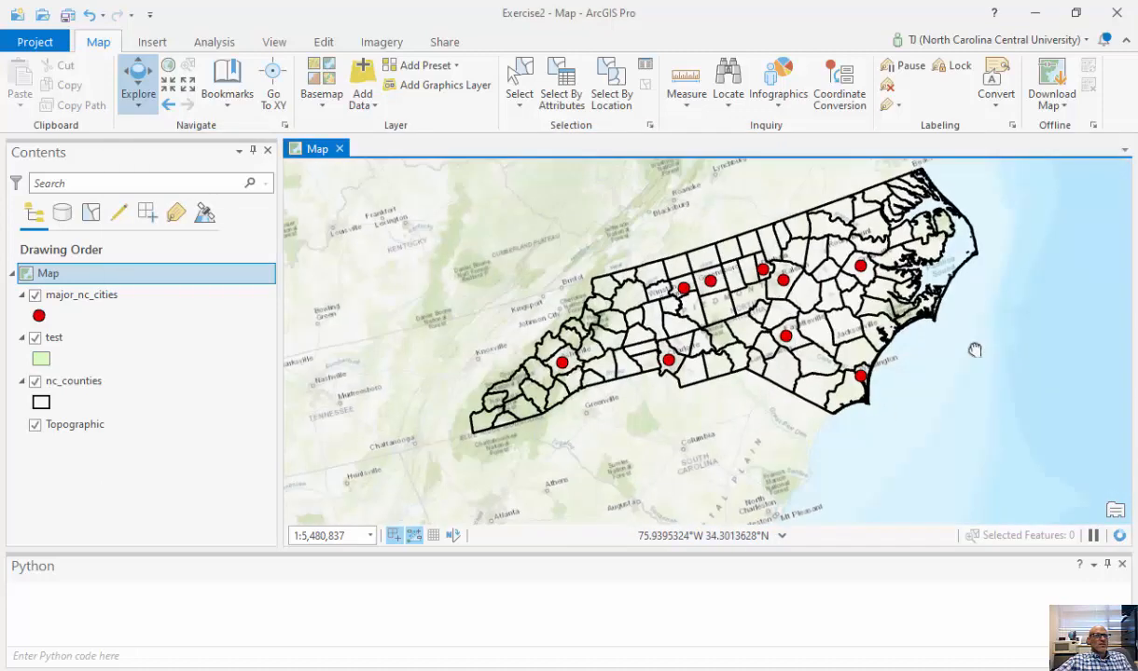
left_click_drag(974, 350, 970, 358)
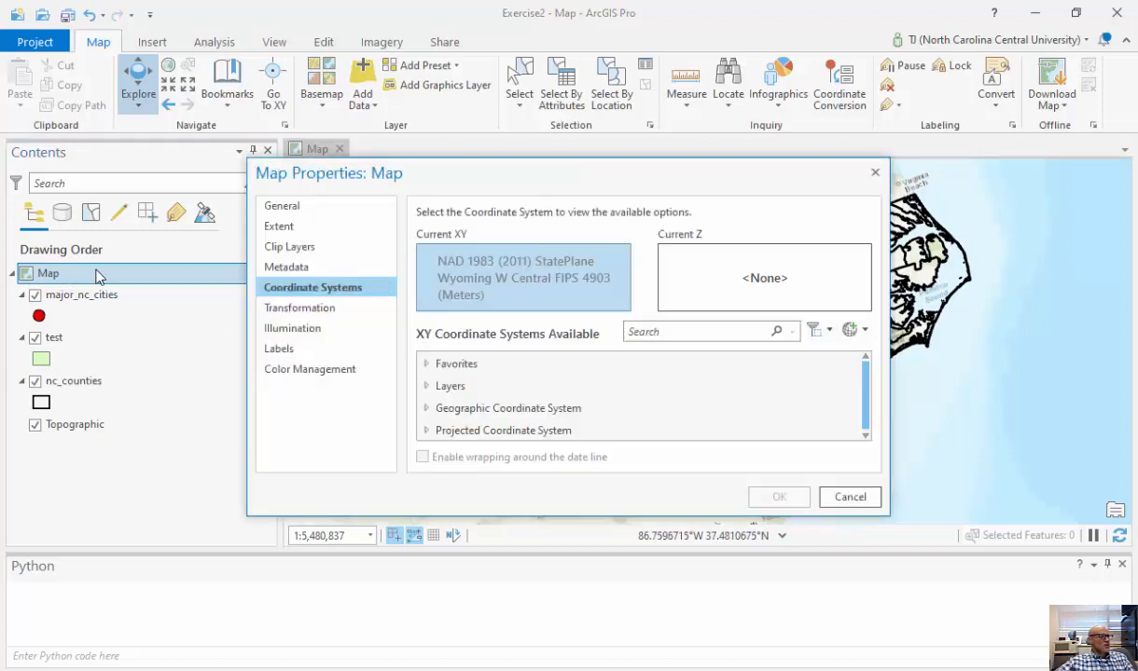
Step: Reproject the map to NAD 1983 (2011) StatePlane West Virginia N FIPS 4701 (Meters)
left_click(649, 427)
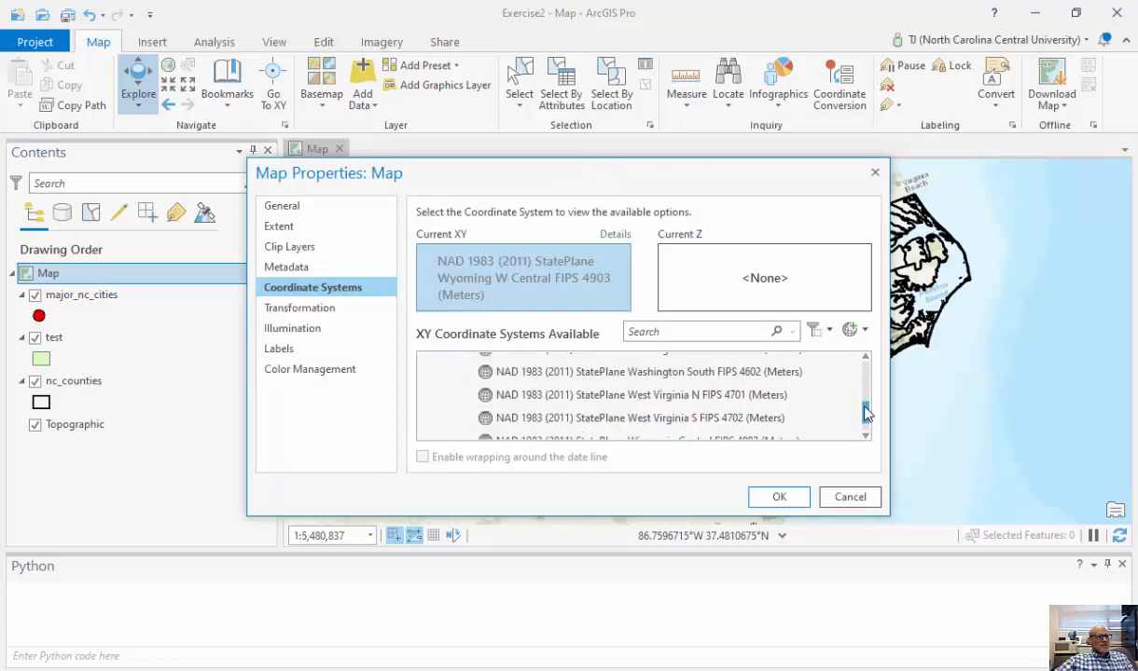
left_click(638, 396)
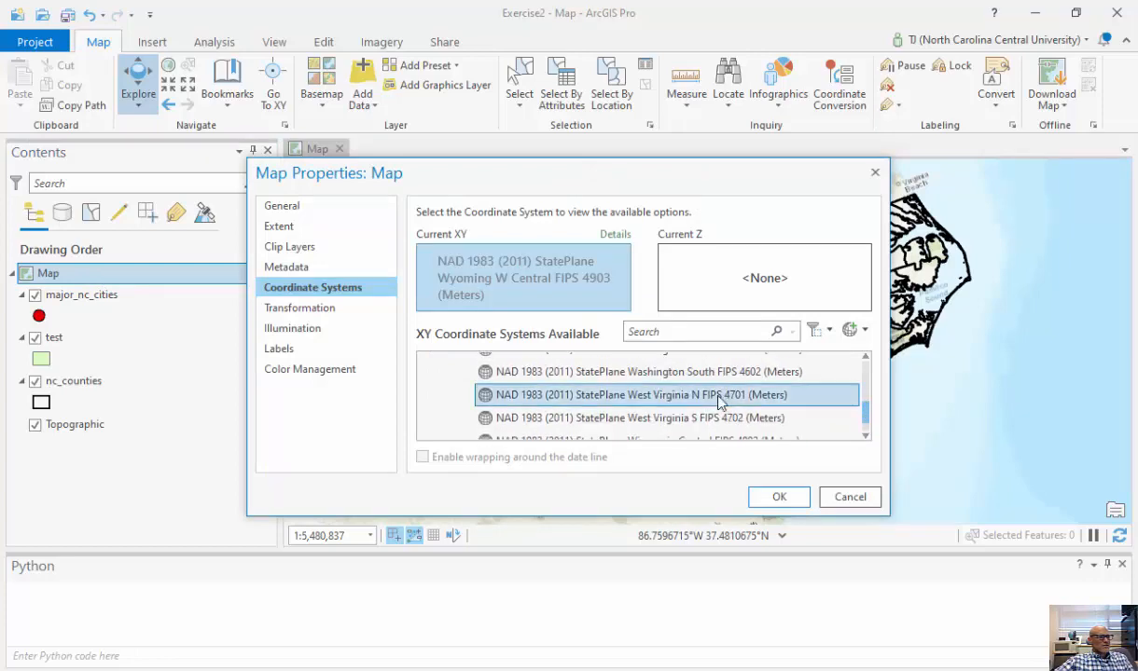
left_click(780, 496)
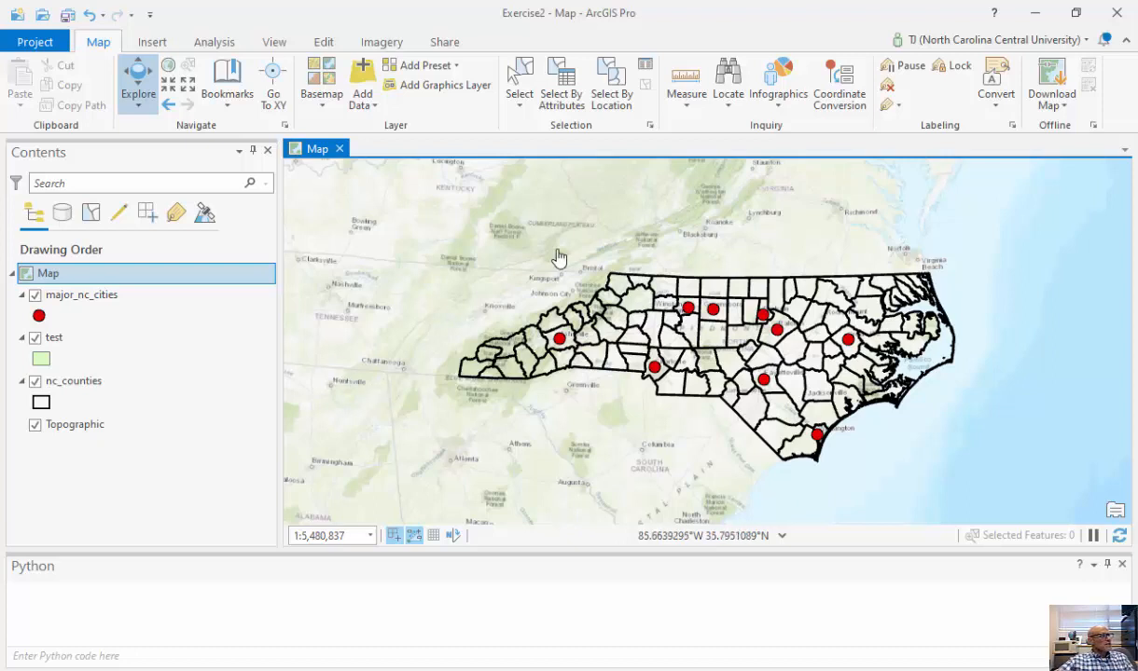
mouse_move(501, 231)
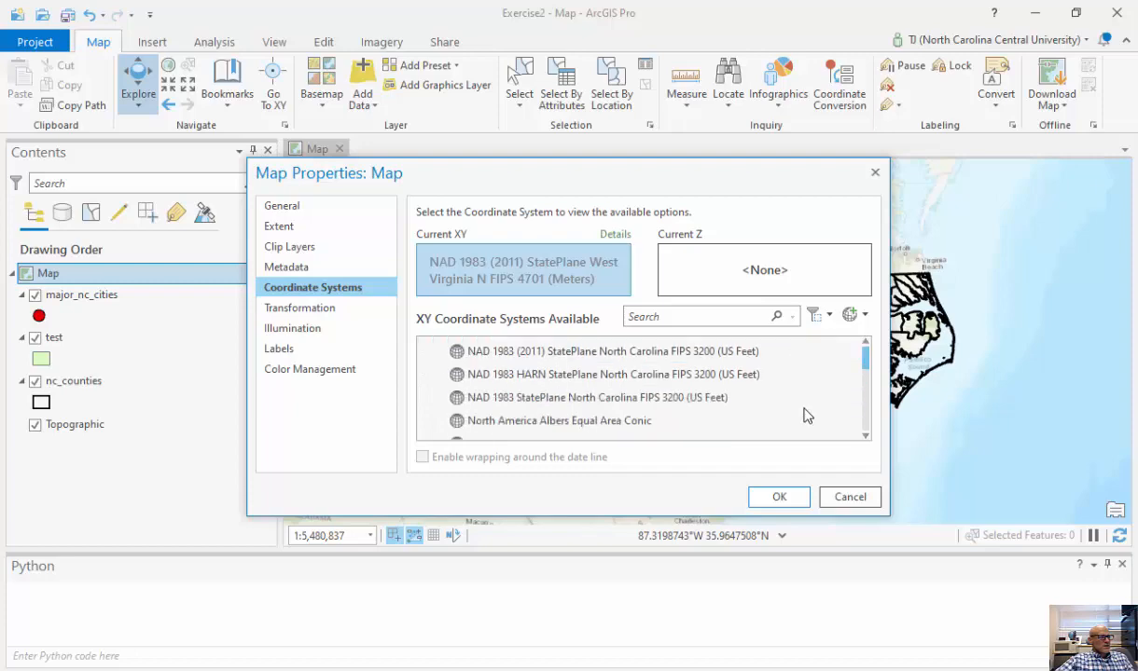
Step: Reproject the map to StatePlane North Carolina FIPS 3200 (US Feet) and view its Lambert Conformal Conic details
left_click(611, 350)
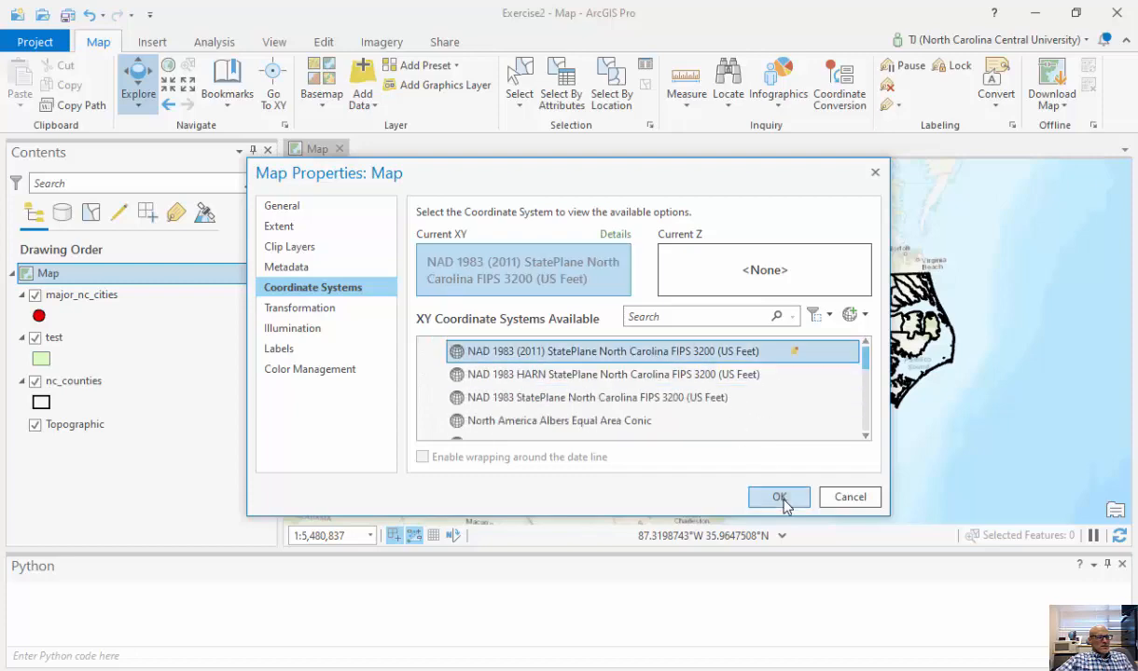
left_click(780, 496)
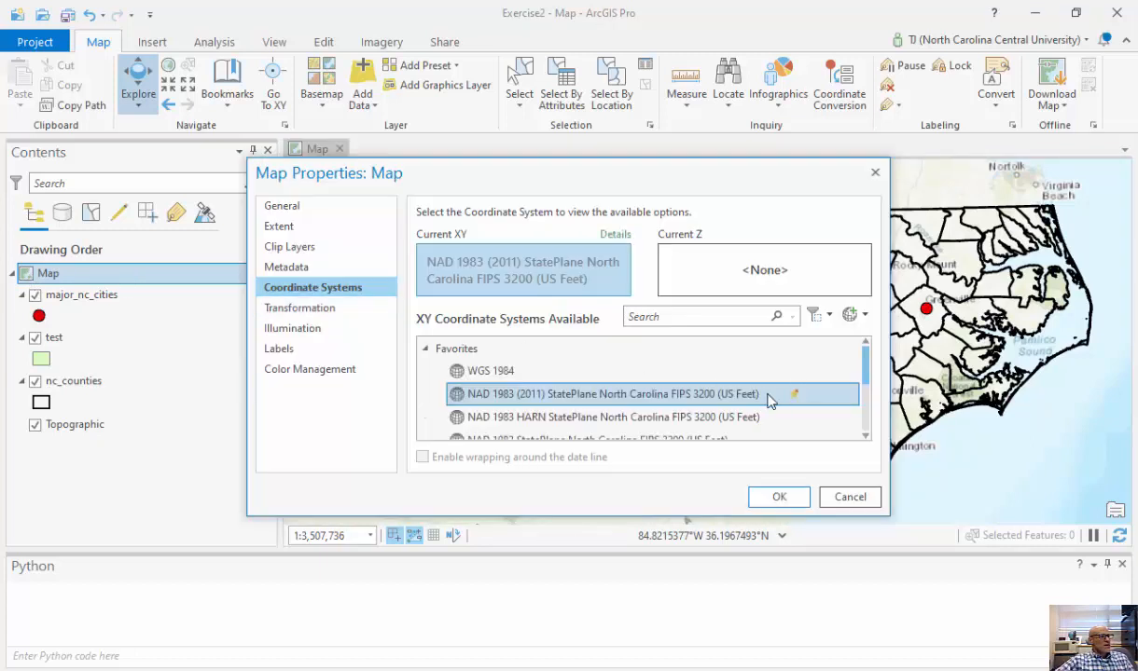
left_click(614, 235)
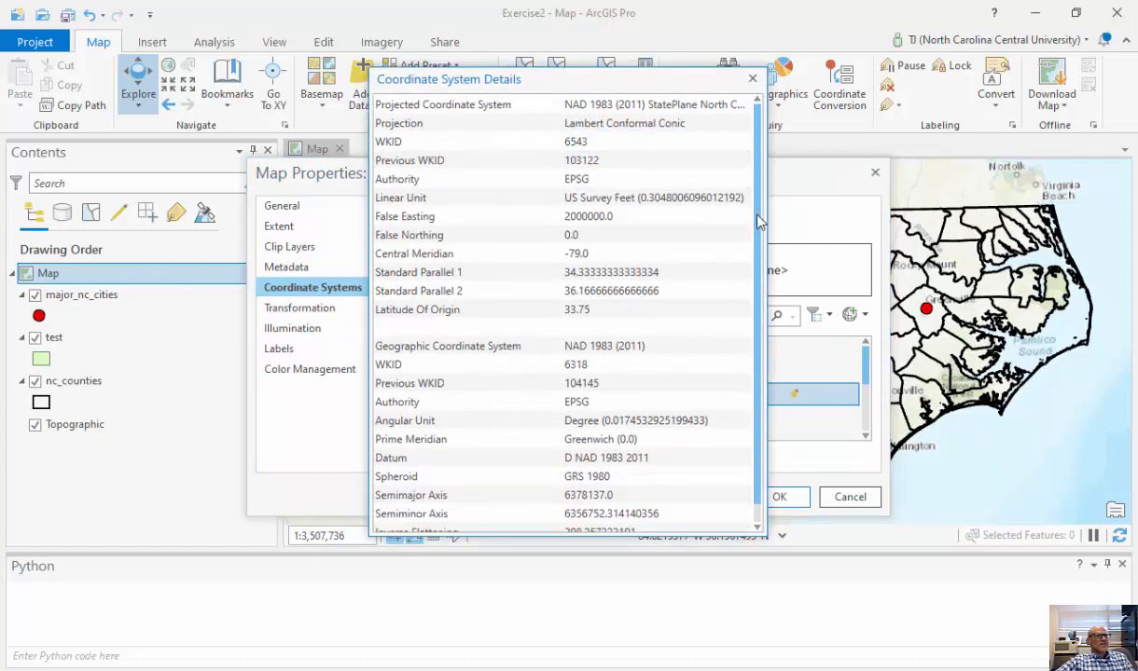
scroll("down", 3)
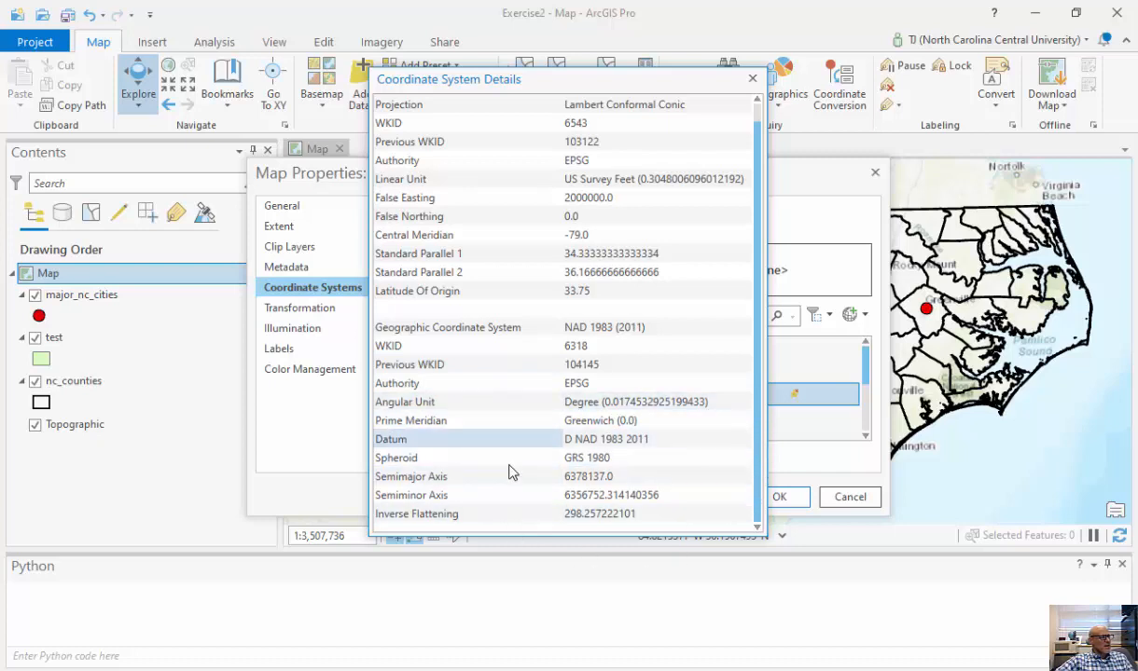
mouse_move(684, 515)
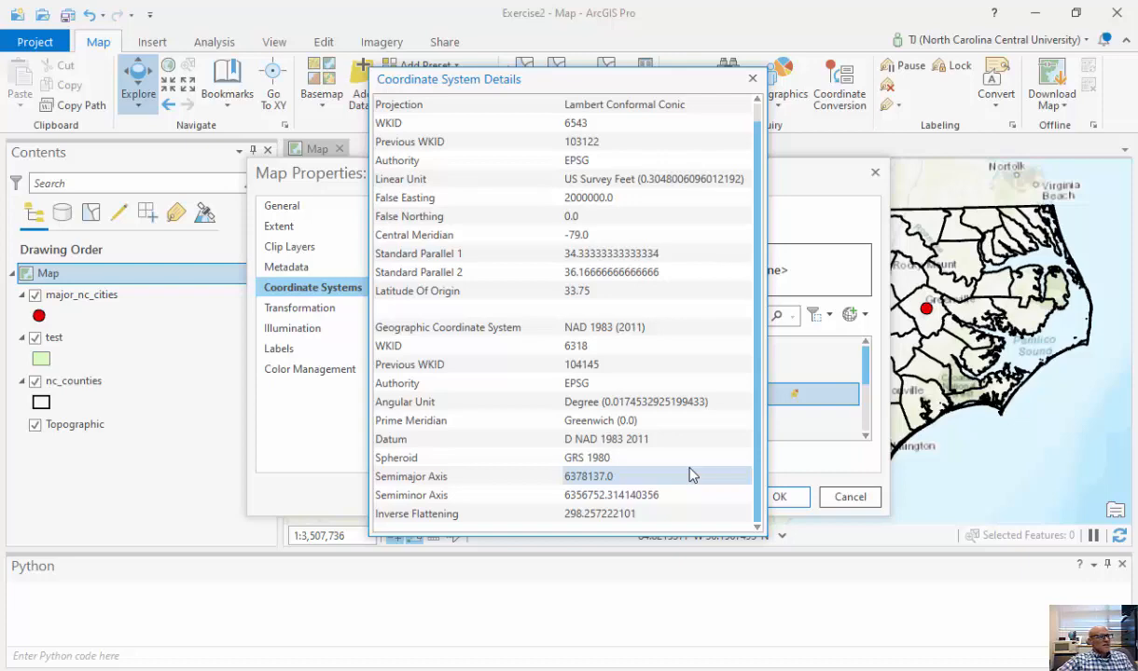
left_click(751, 78)
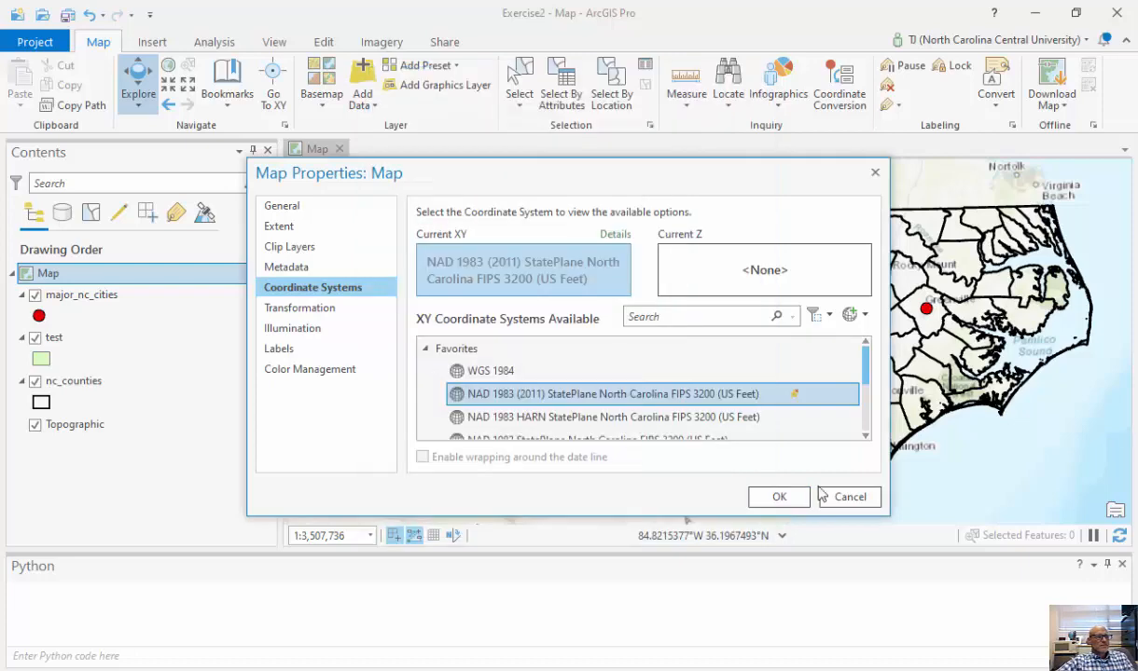